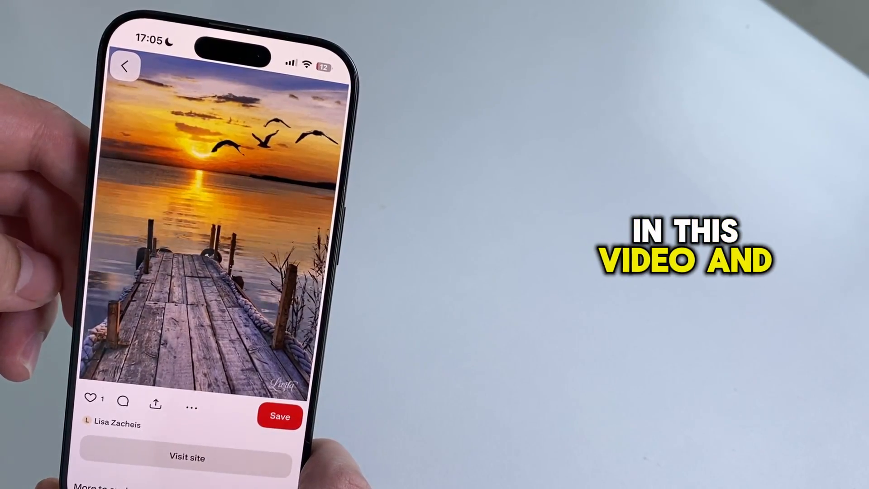
- Return from the sunset pier pin to the Pinterest home feed
{"action": "left_click", "coordinate": [125, 66]}
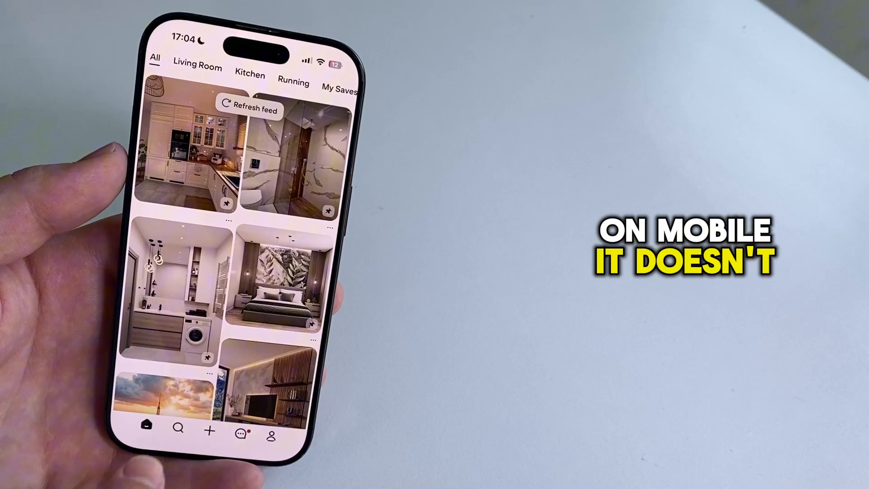
- Search Pinterest for 'Gif' and show the results grid
{"action": "left_click", "coordinate": [178, 428]}
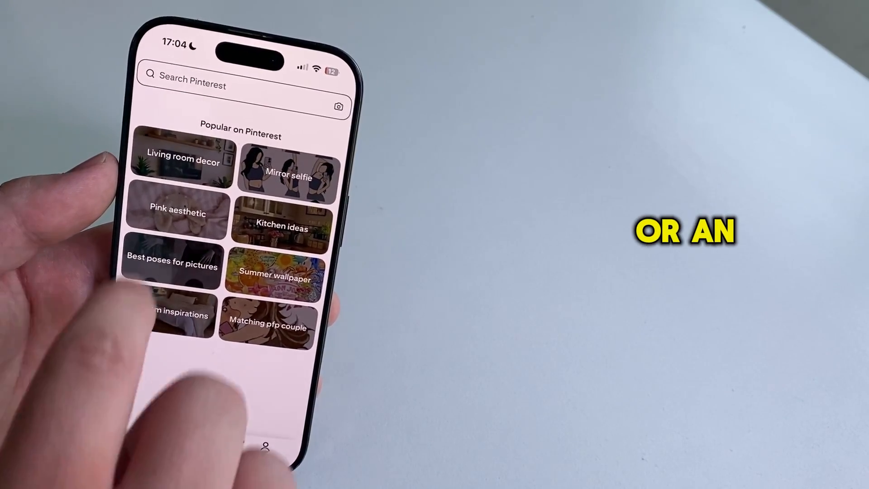
{"action": "type", "text": "g"}
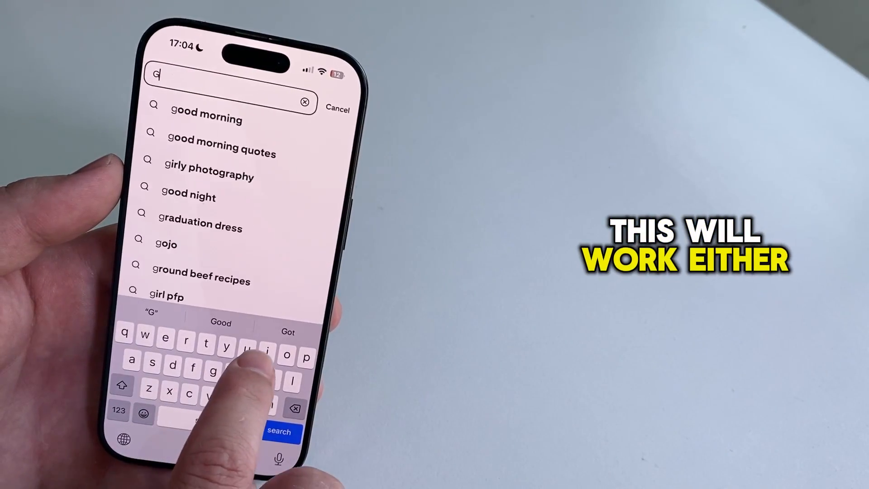
{"action": "left_click", "coordinate": [280, 431]}
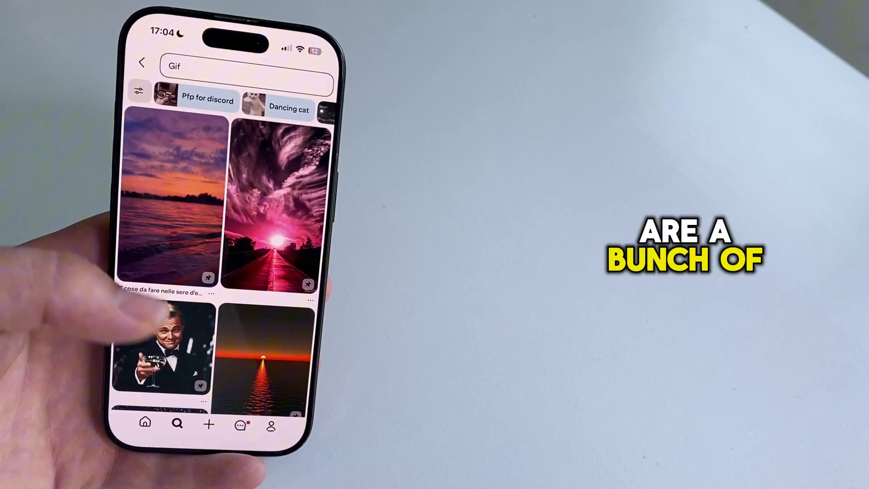
- Open the purple and orange sunset-over-water GIF pin from the results
{"action": "left_click", "coordinate": [162, 355]}
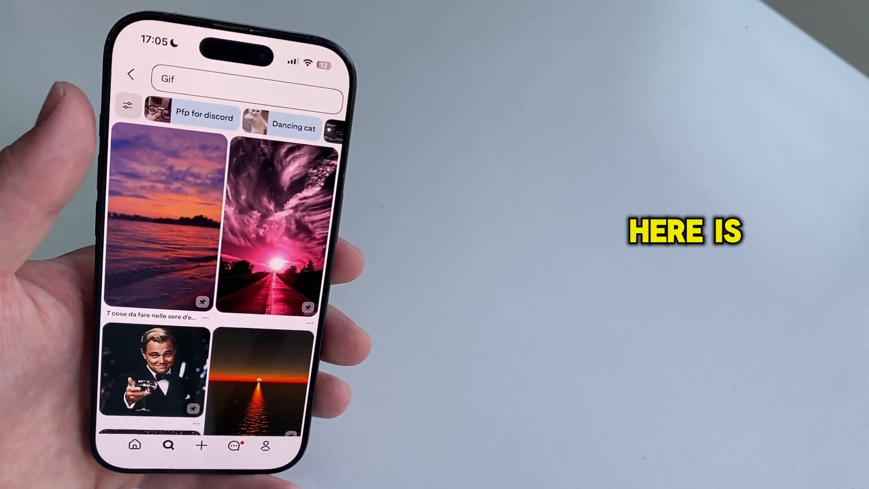
{"action": "left_click", "coordinate": [159, 224]}
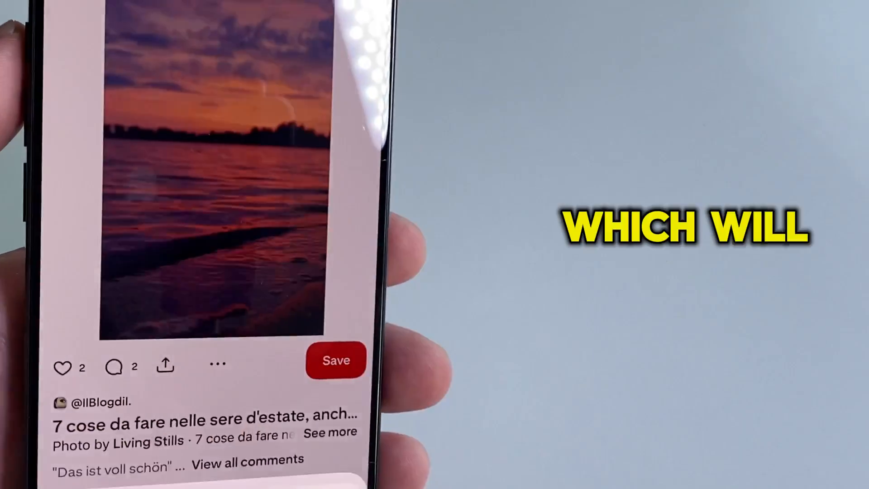
- Download the sunset GIF to the phone via the pin's Download image option
{"action": "left_click", "coordinate": [217, 363]}
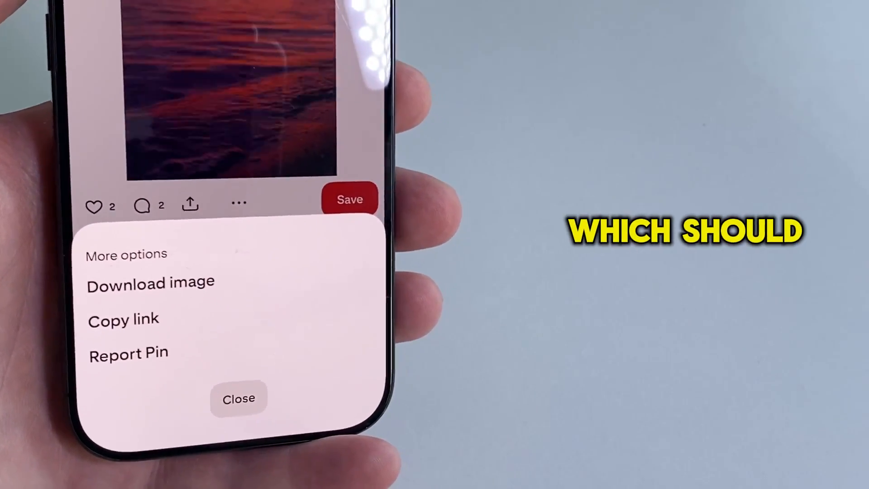
{"action": "left_click", "coordinate": [238, 399]}
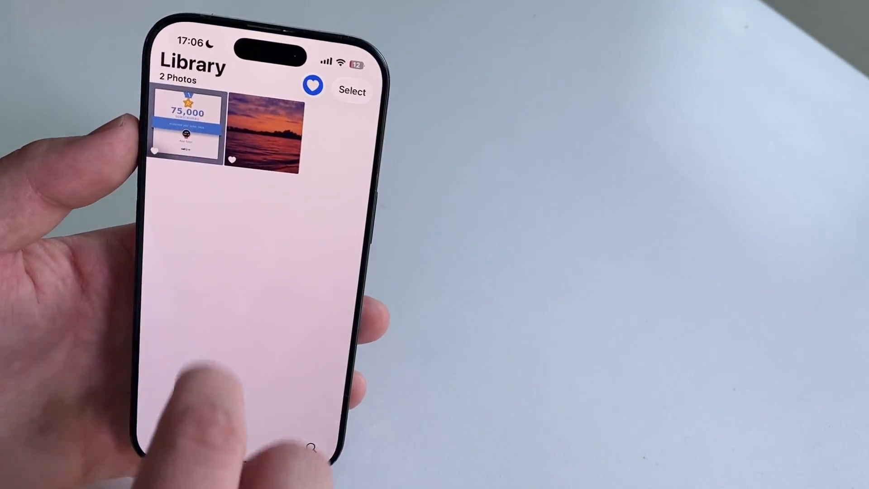
- View the downloaded sunset GIF full screen in the Photos library
{"action": "left_click", "coordinate": [266, 132]}
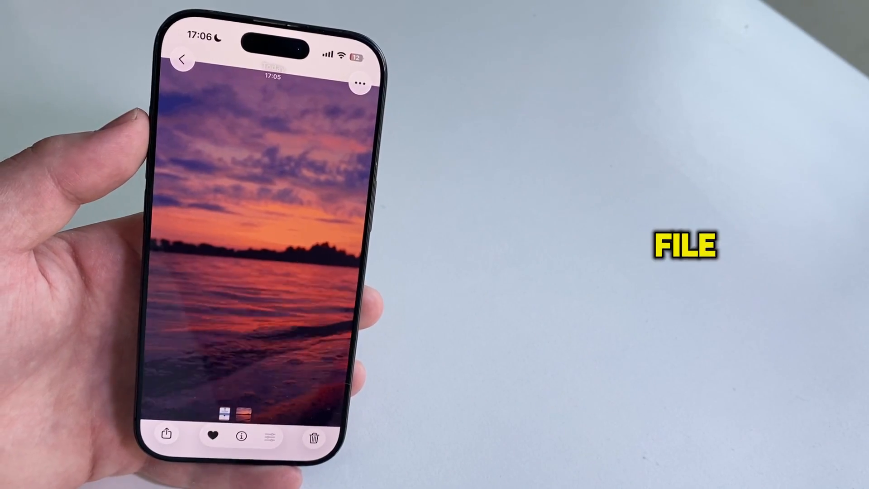